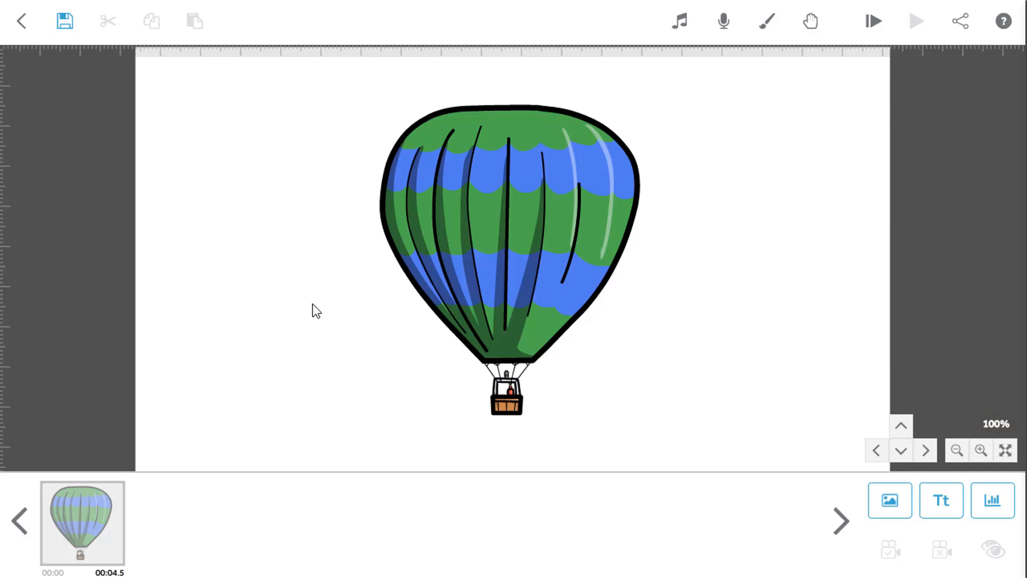
Select the green-and-blue hot-air balloon image on the canvas
click(504, 236)
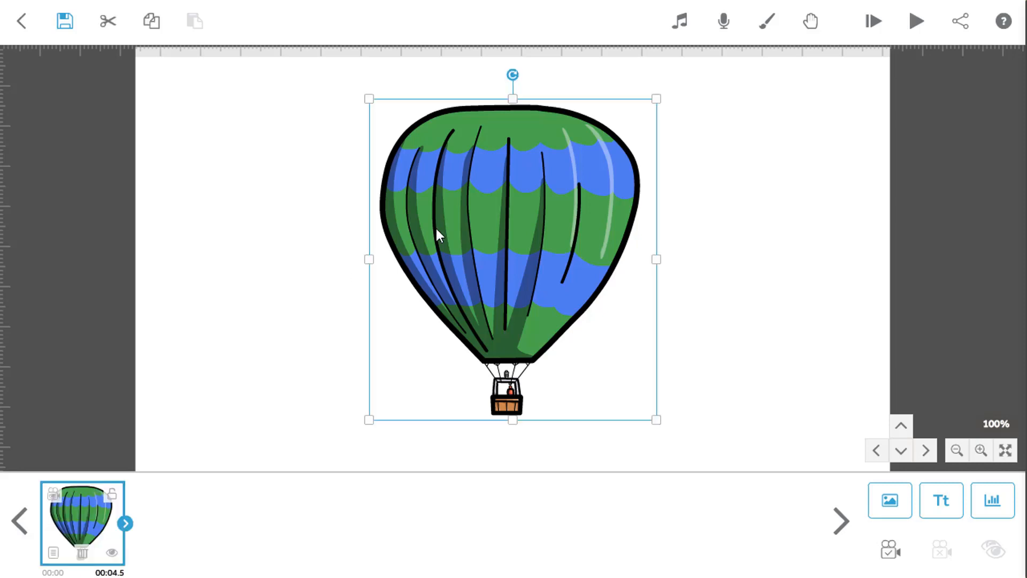
mouse_move(54, 553)
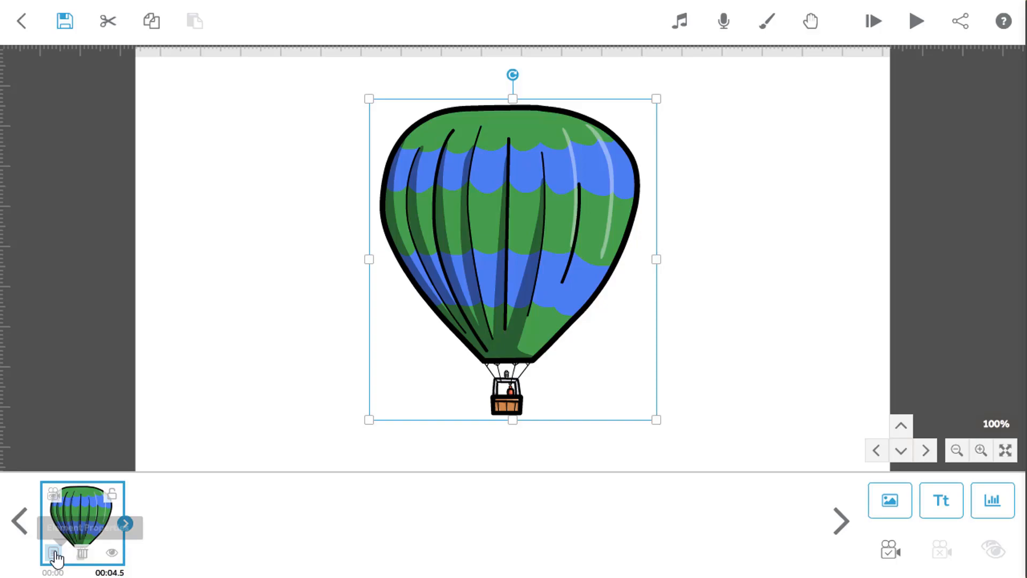
Open the balloon's Image Properties and keep Full Colour mode
click(53, 553)
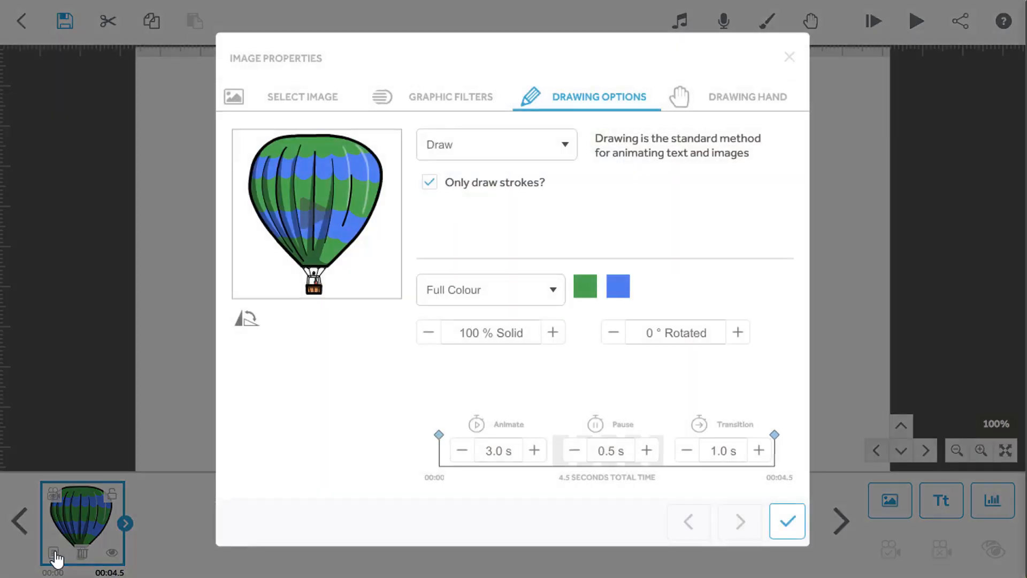
mouse_move(493, 296)
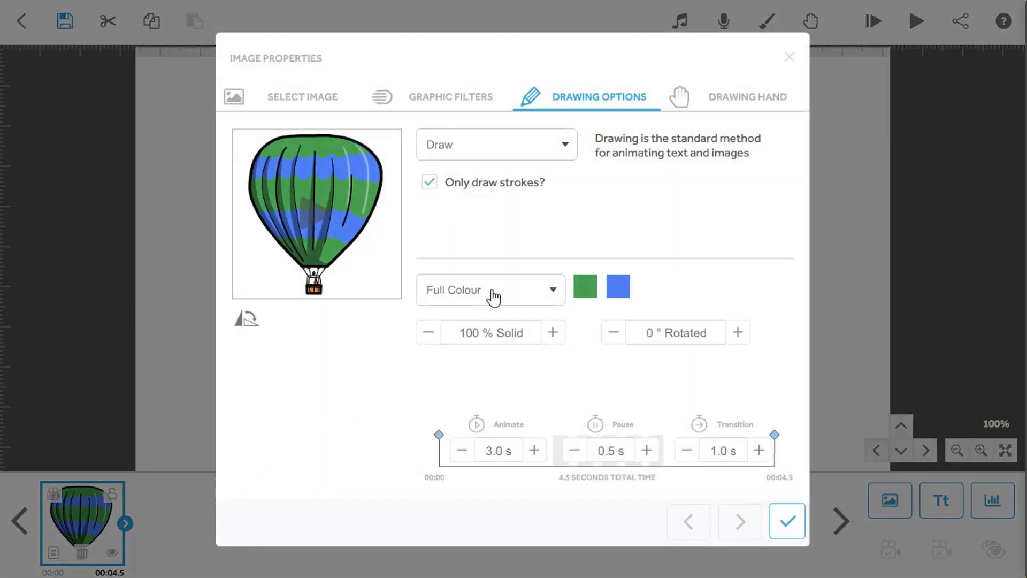
click(490, 289)
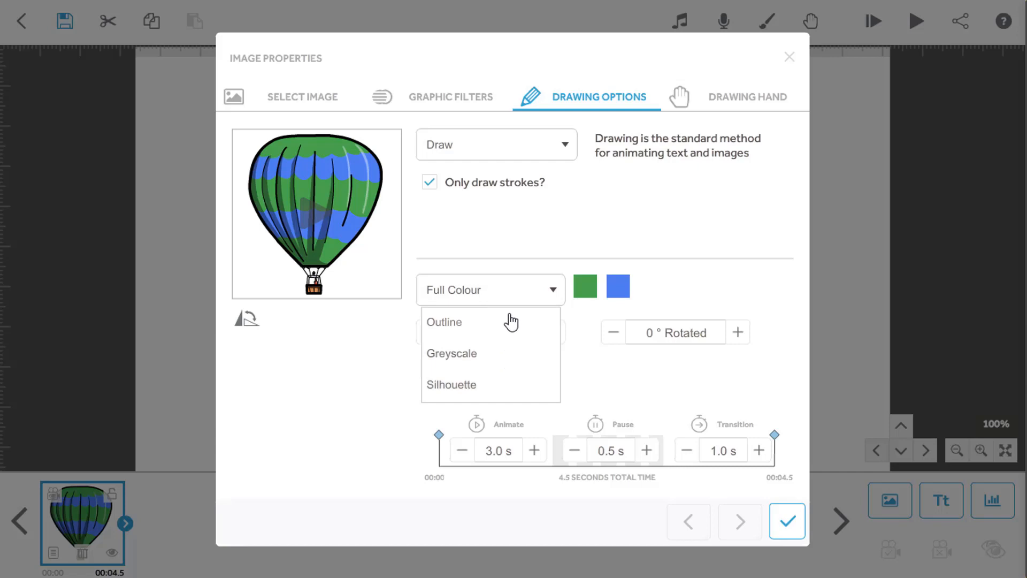
click(488, 290)
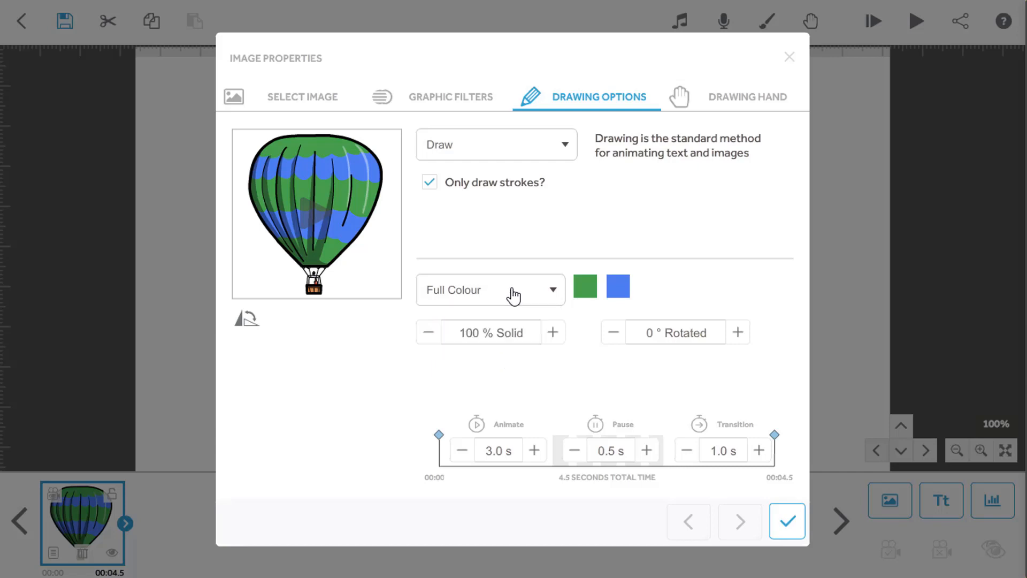
mouse_move(571, 278)
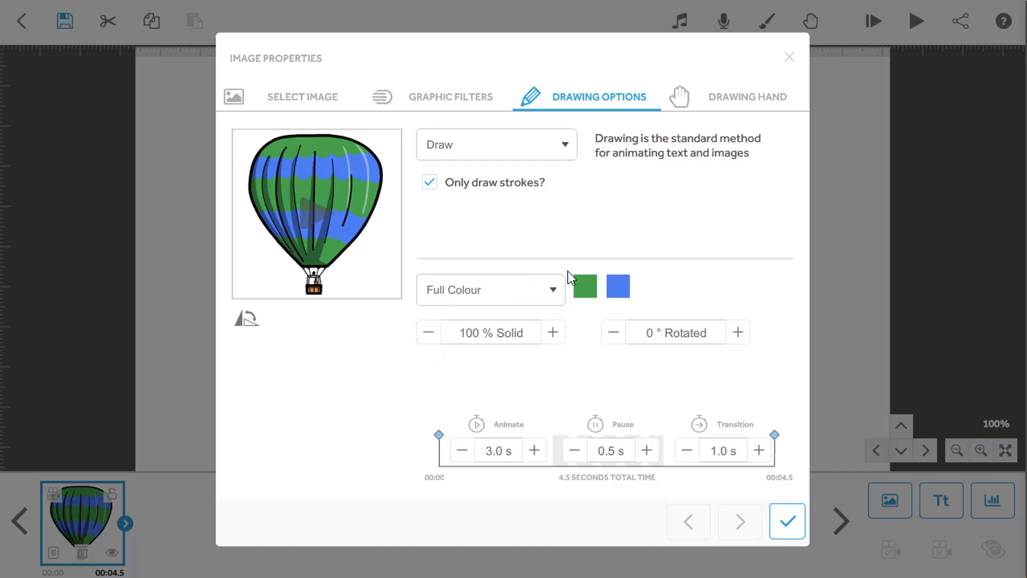
mouse_move(584, 287)
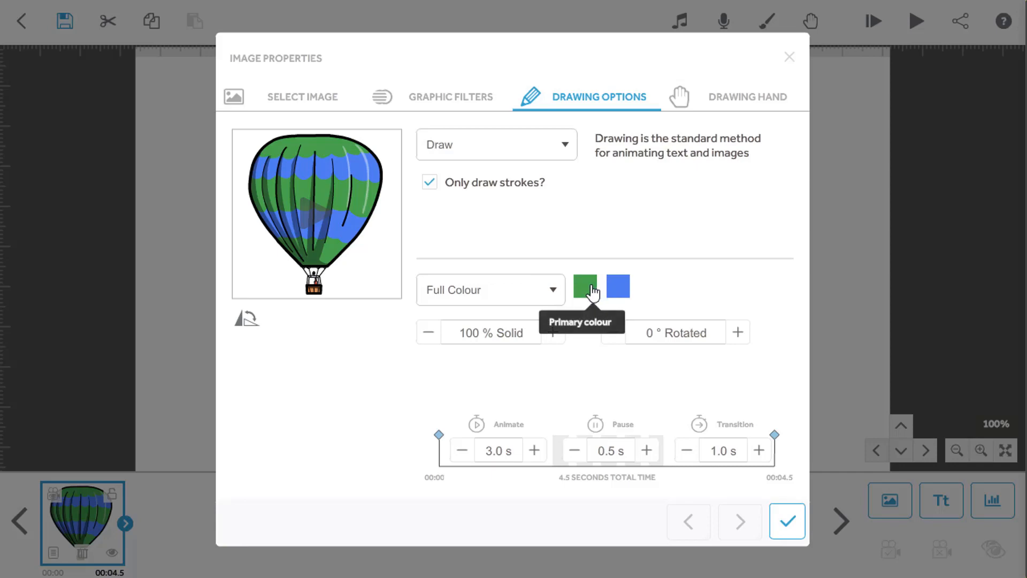
Set the primary colour to orange and begin changing the secondary colour to cream
click(585, 286)
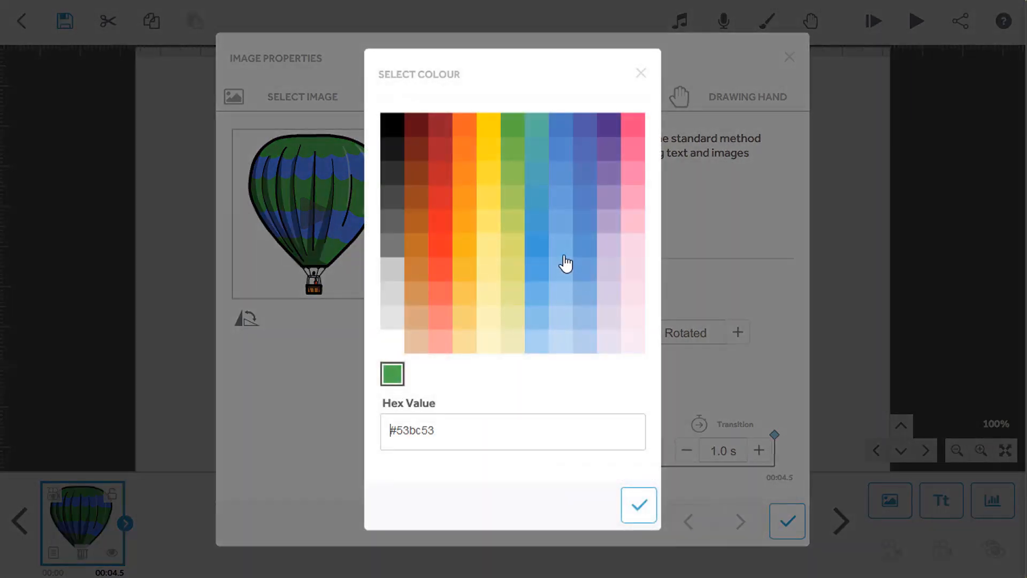
click(463, 125)
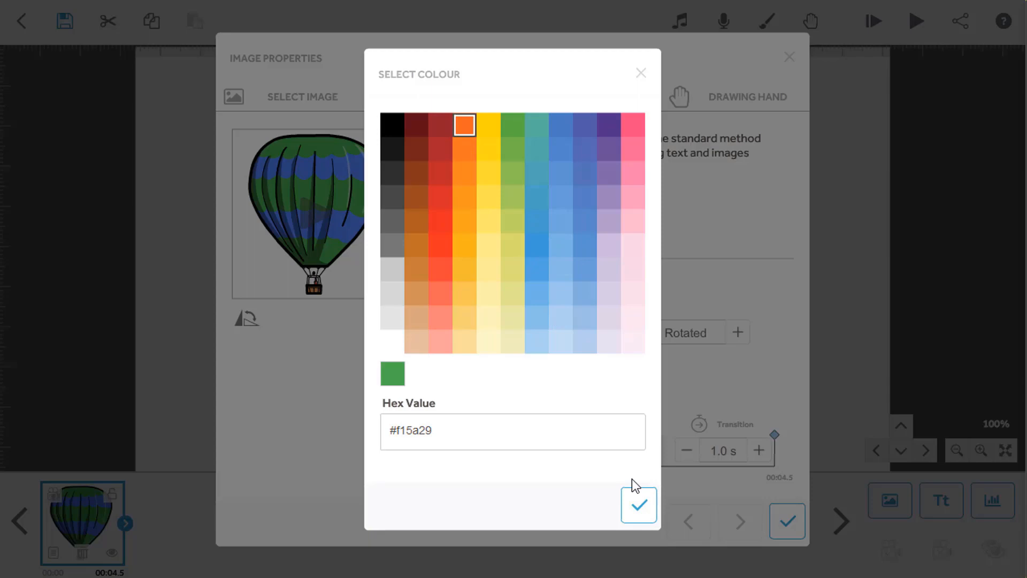
click(637, 504)
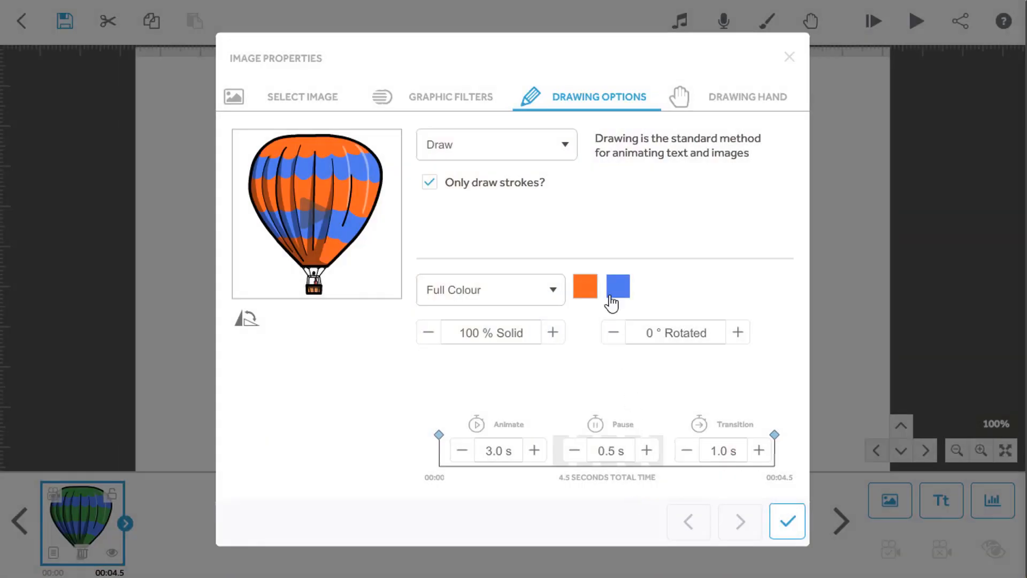
click(617, 287)
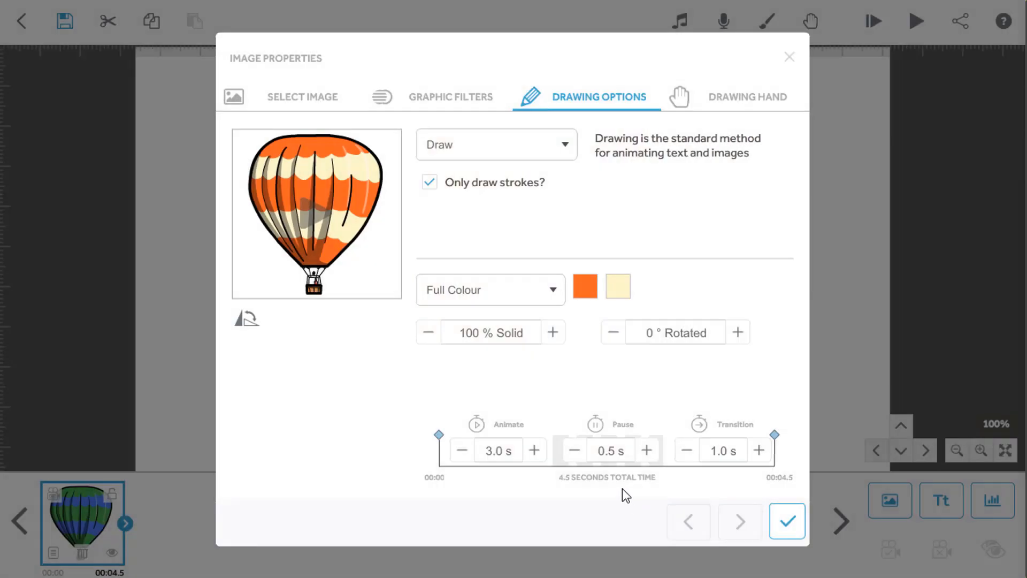
mouse_move(567, 374)
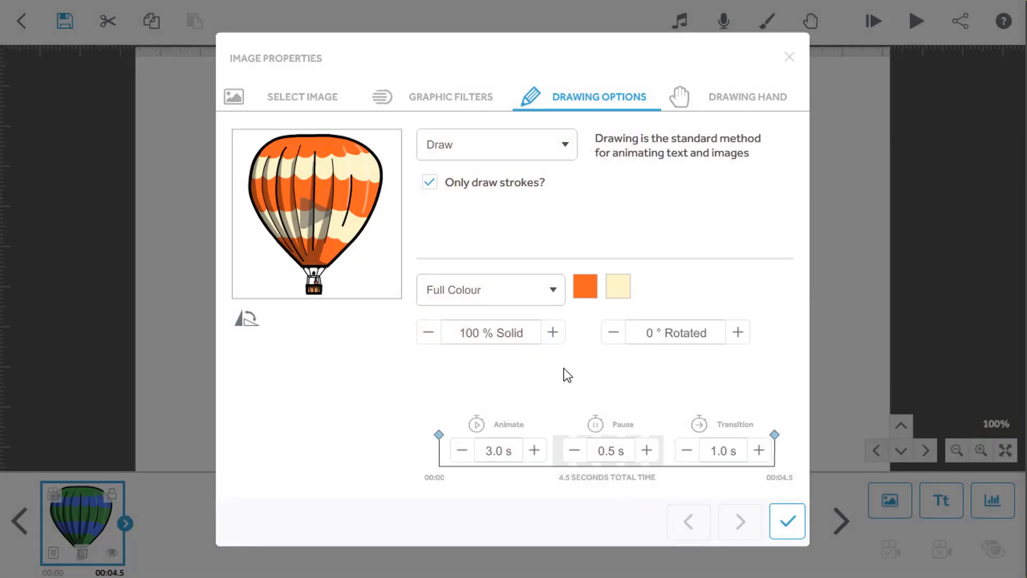
Switch the colour mode to Outline with blue outline colour
click(490, 289)
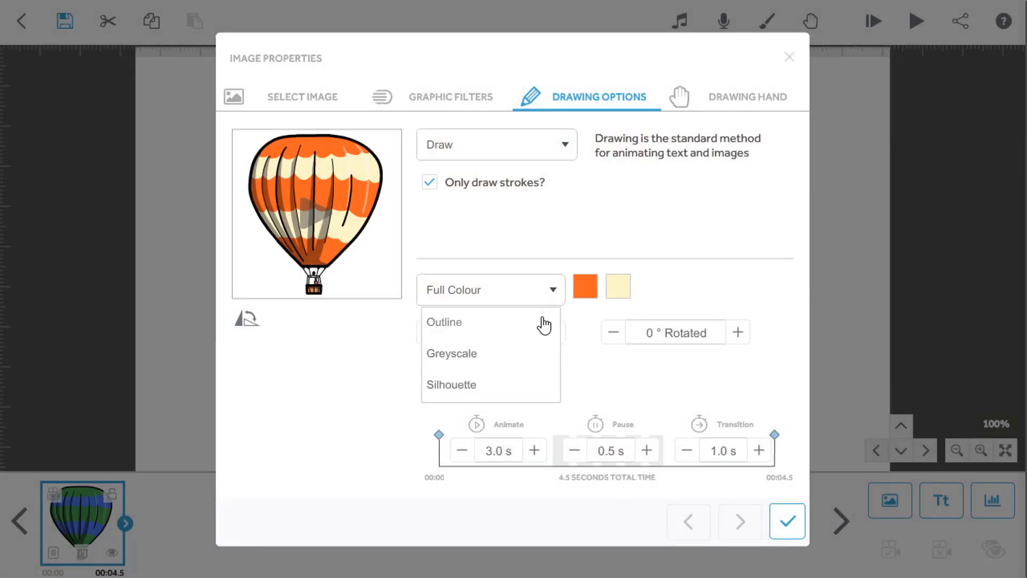
click(444, 322)
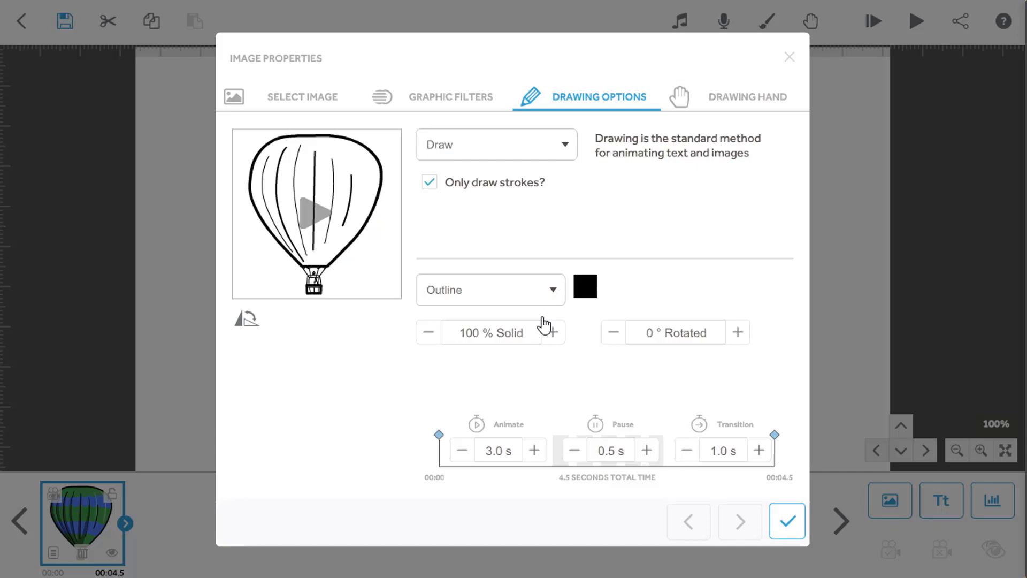
mouse_move(585, 300)
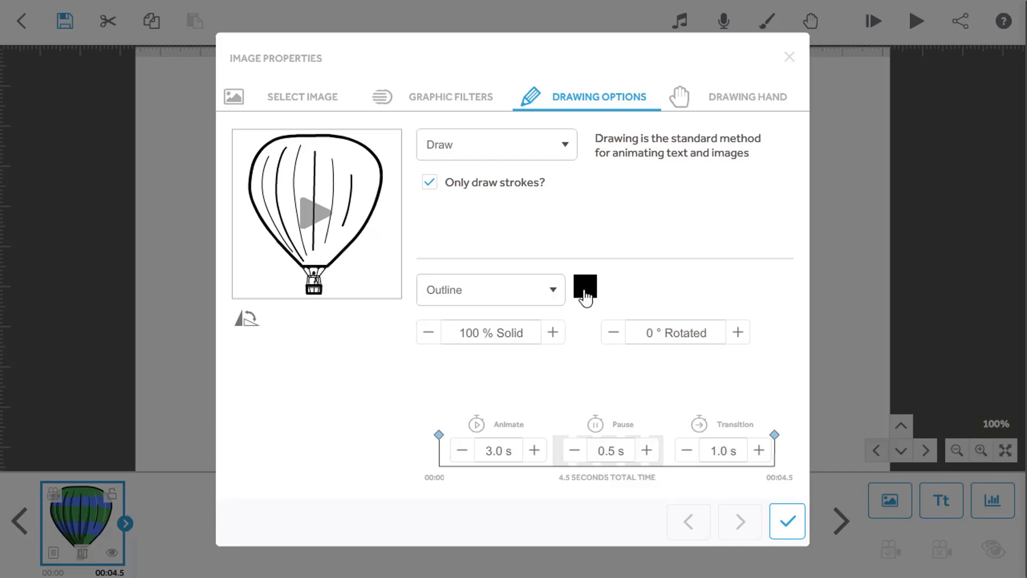
click(583, 288)
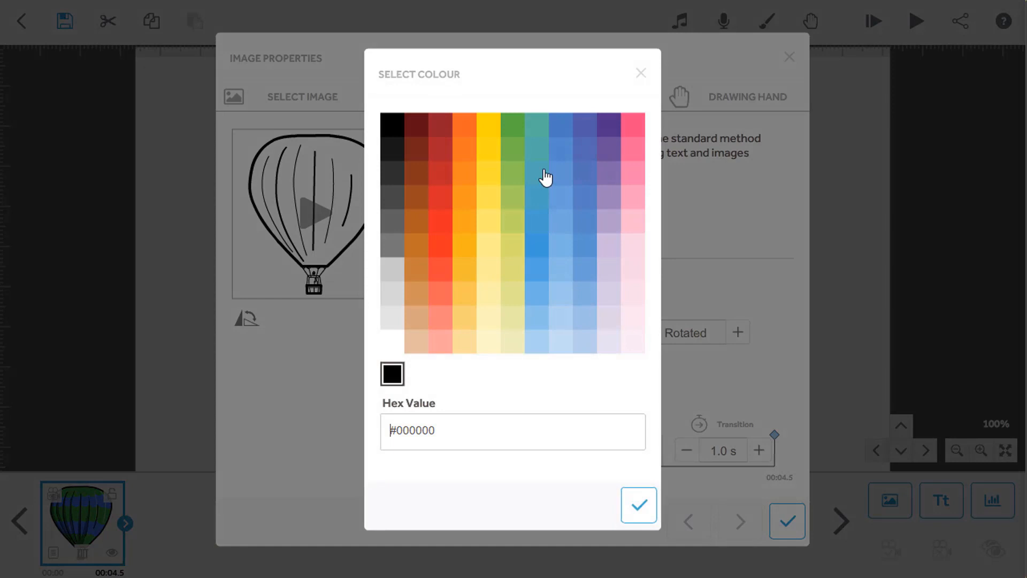
click(560, 125)
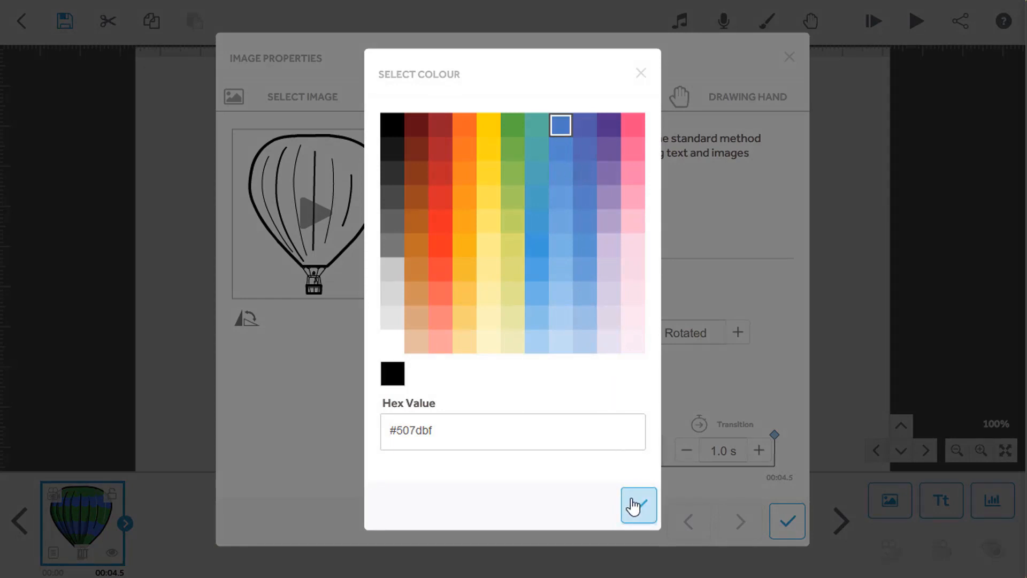
click(638, 505)
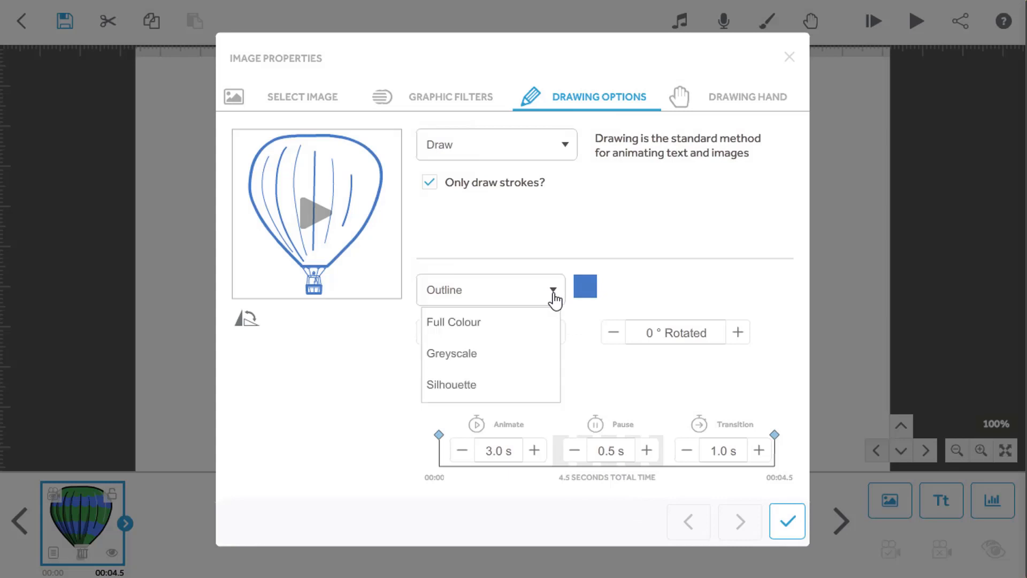
Switch to Greyscale mode and set contrast to 20 percent
click(450, 353)
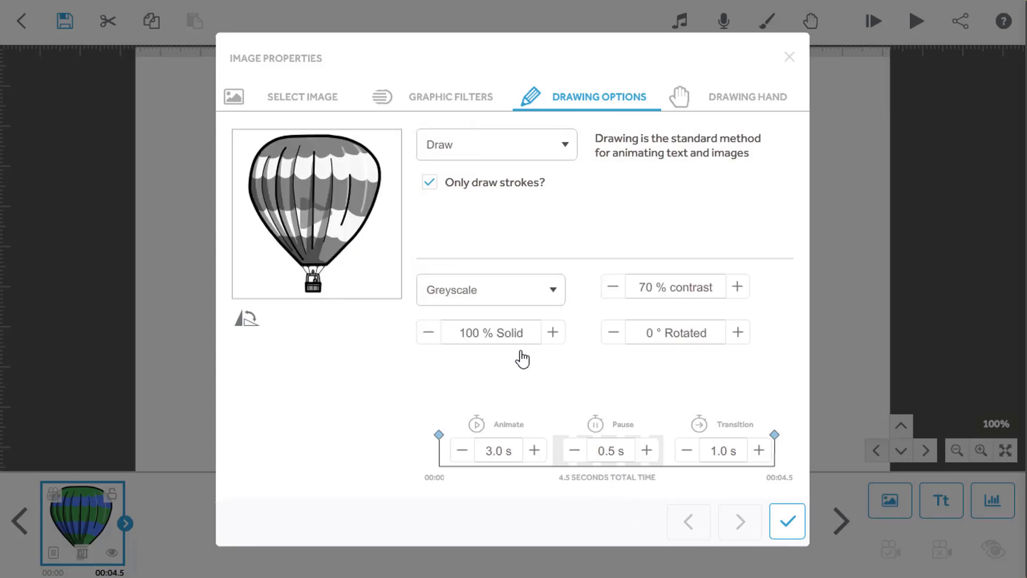
mouse_move(535, 372)
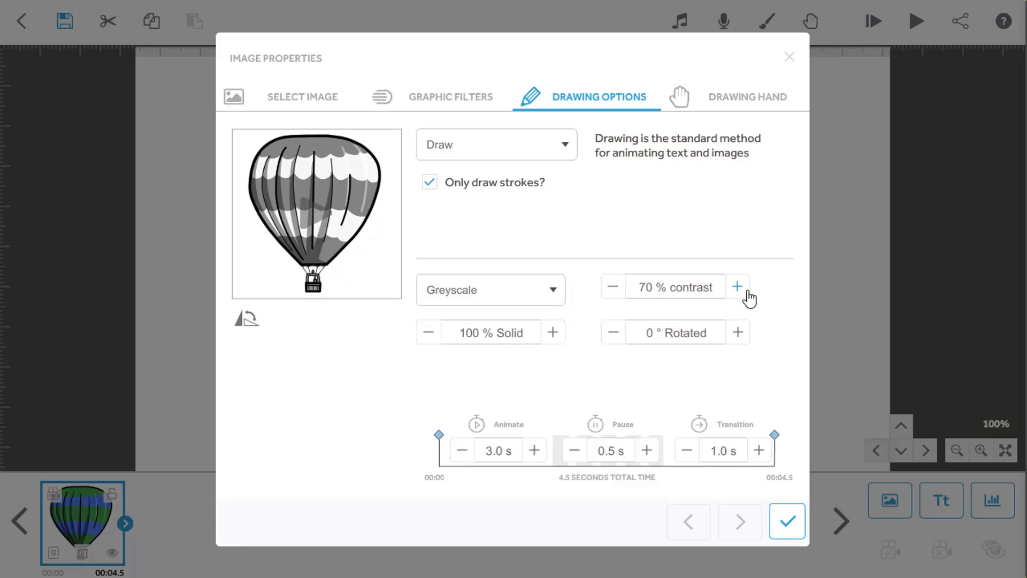
click(736, 286)
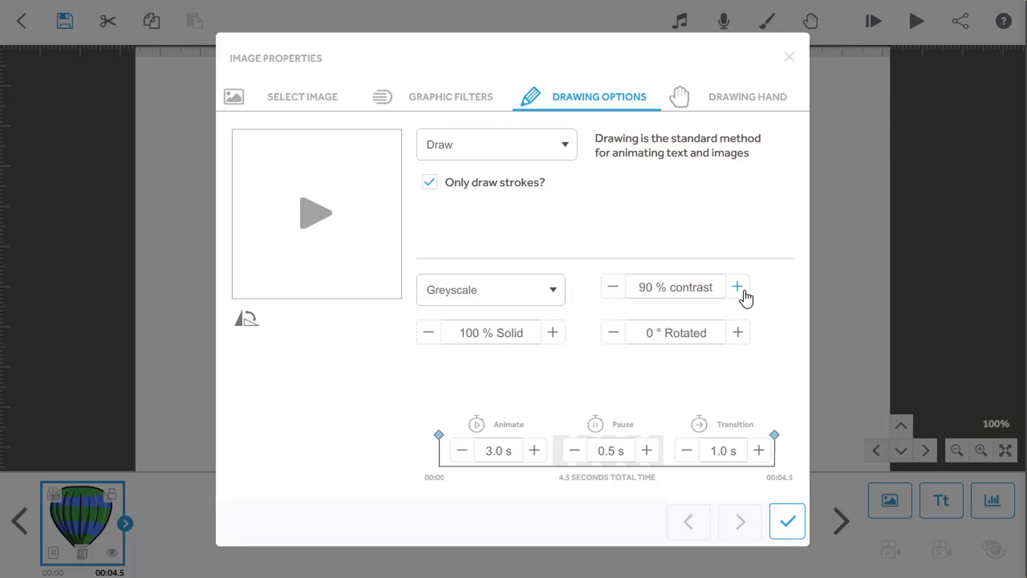
click(737, 287)
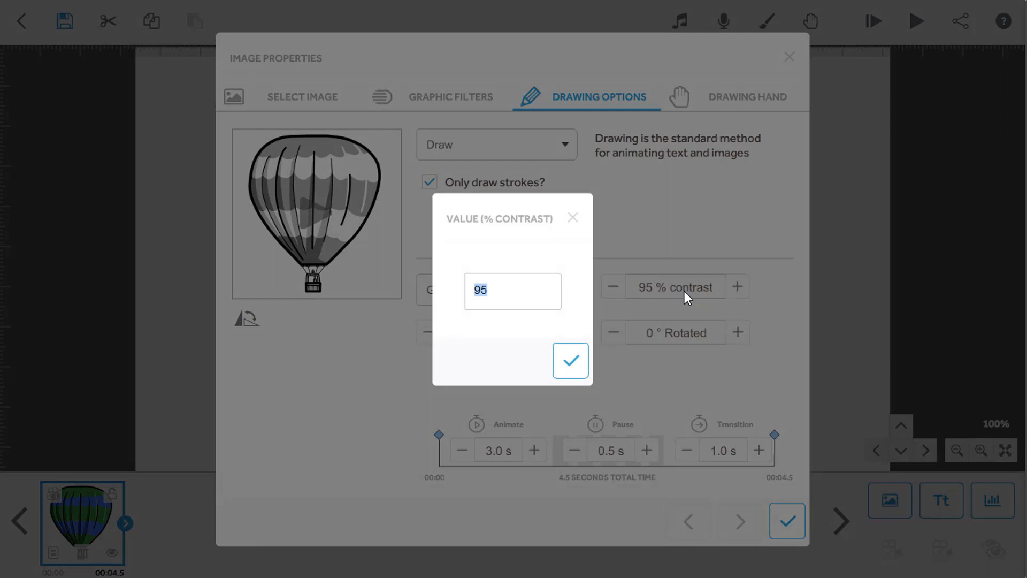
click(569, 361)
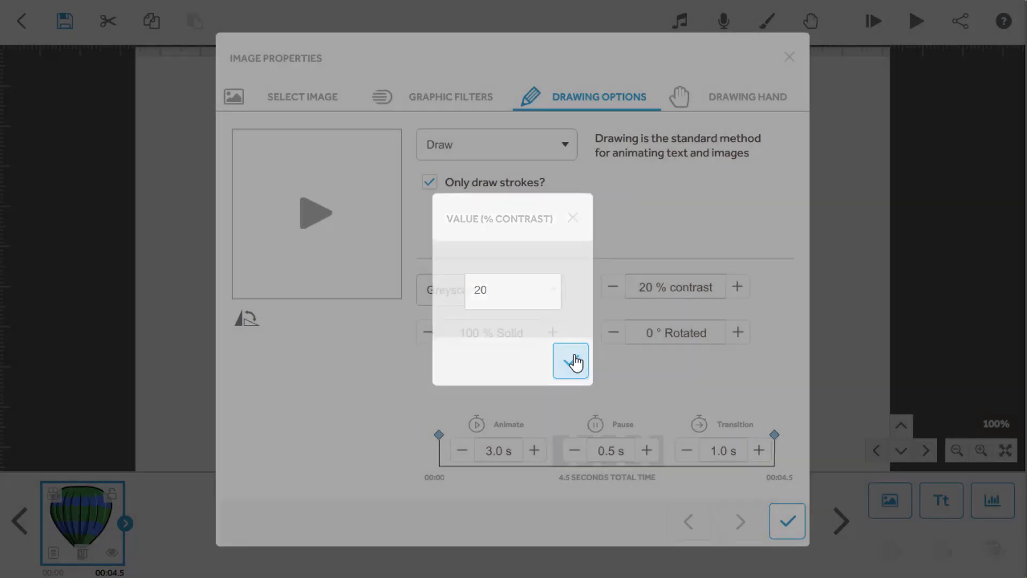
click(570, 361)
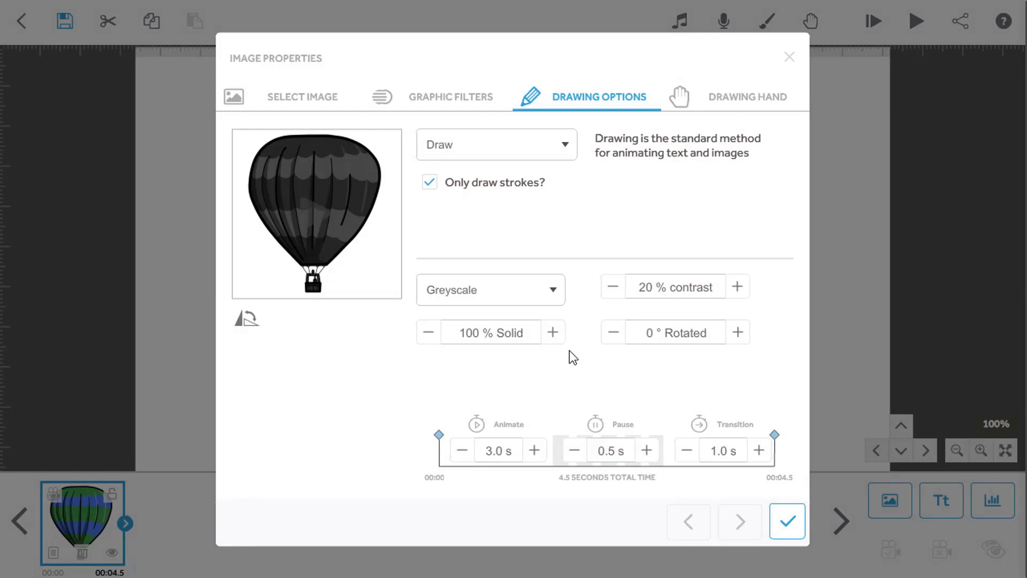
Switch to Silhouette mode with a green fill, then reopen the colour mode list for Outline
click(490, 290)
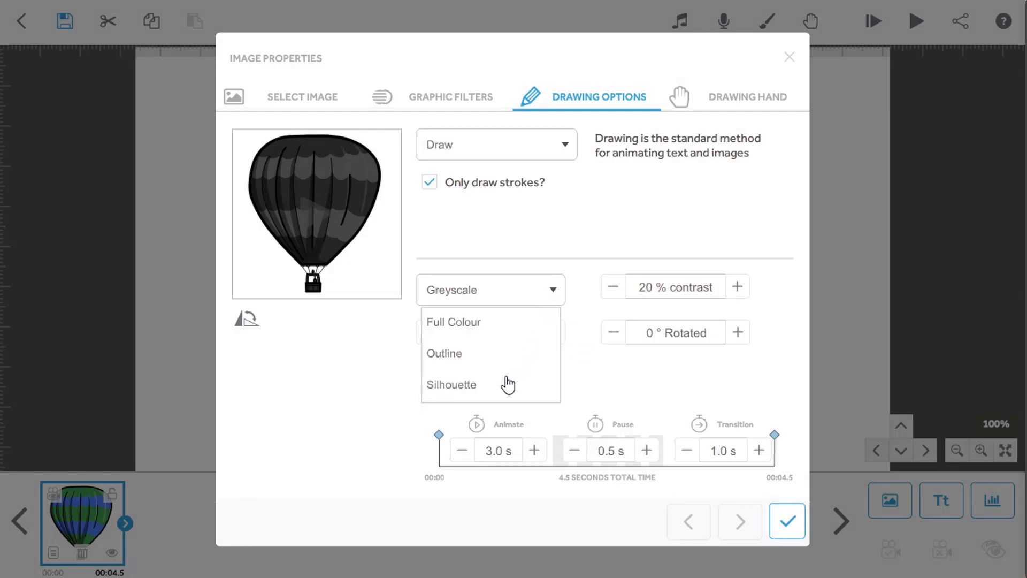
click(450, 384)
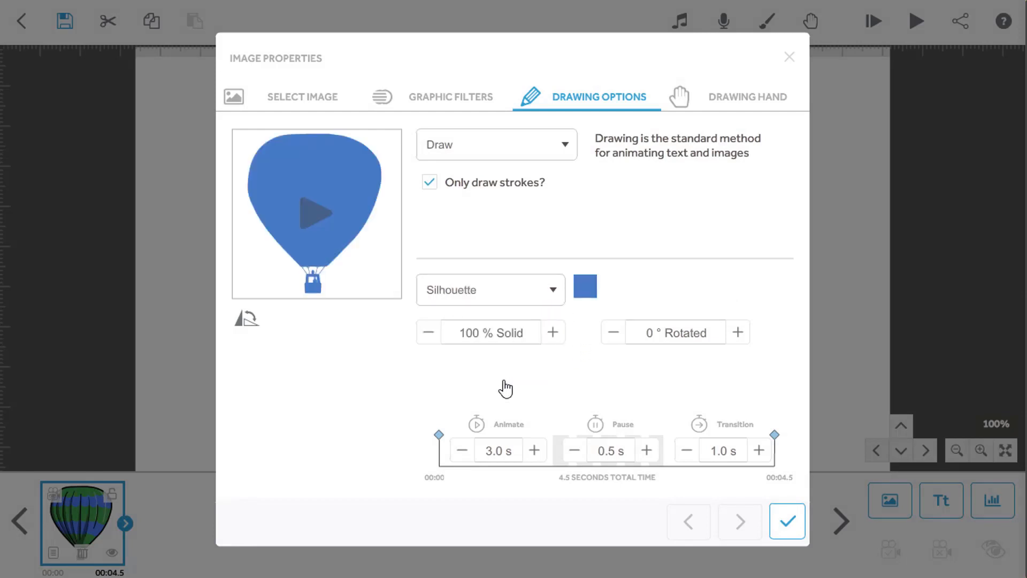
mouse_move(584, 353)
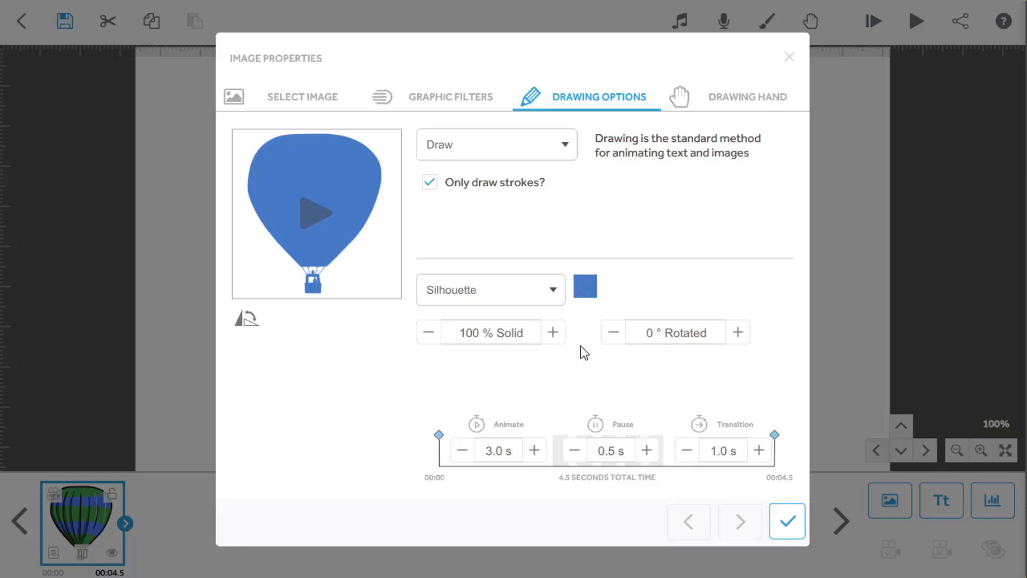
click(583, 287)
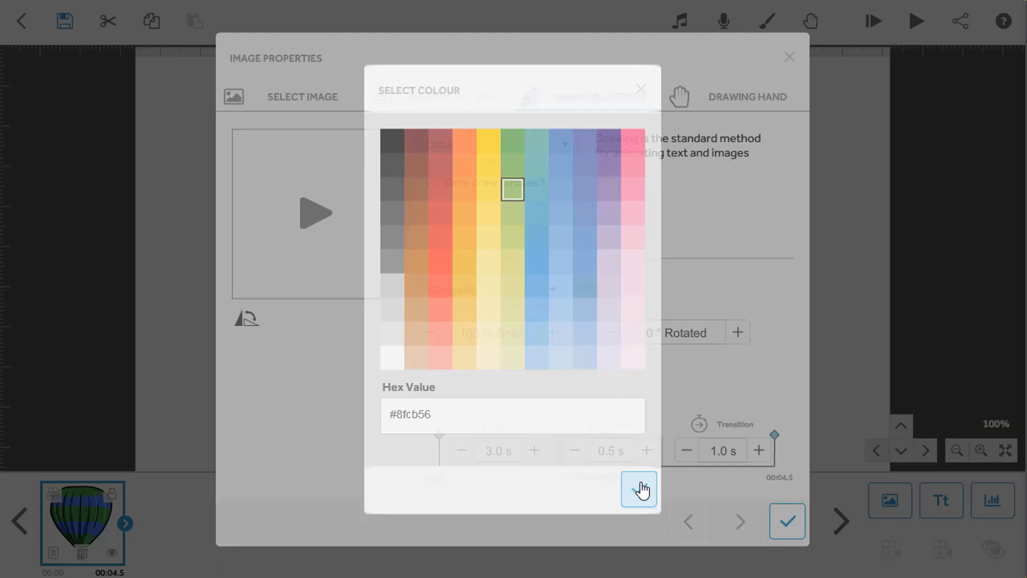
click(639, 489)
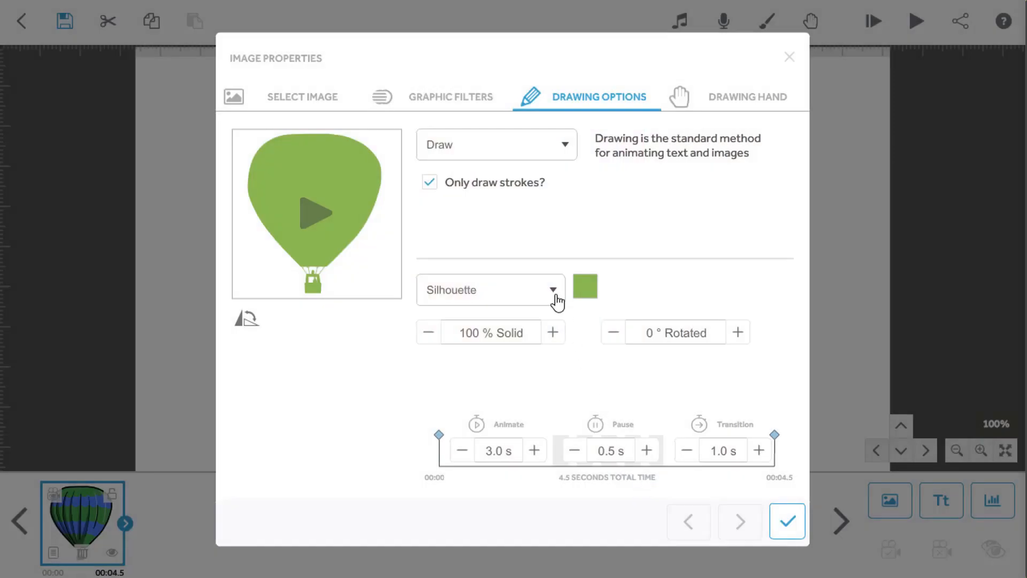
click(488, 290)
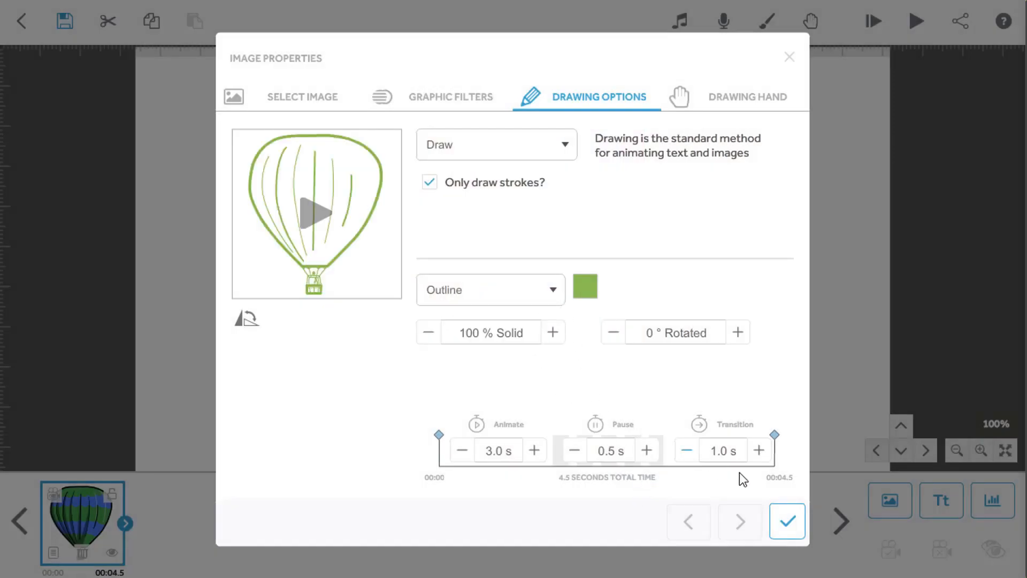